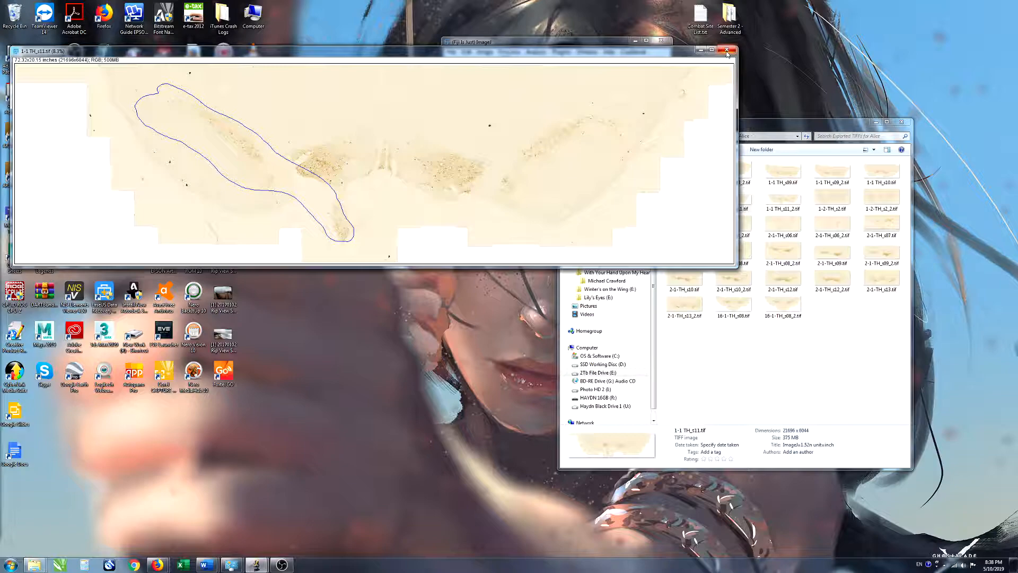
# - Close the 1-1 TH_s11.tif section image, leaving only the Fiji toolbar
pyautogui.click(727, 50)
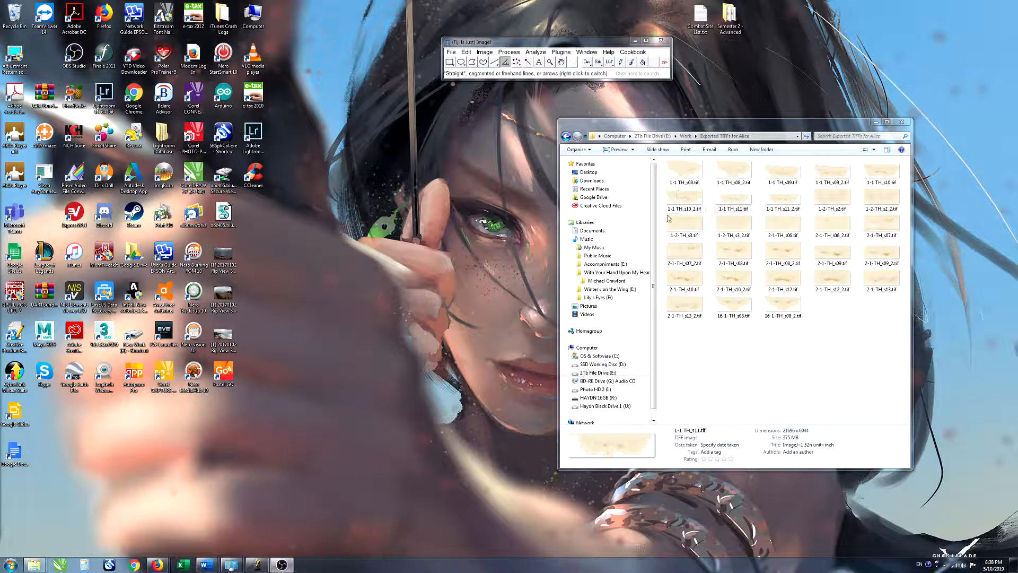
pyautogui.moveTo(838, 224)
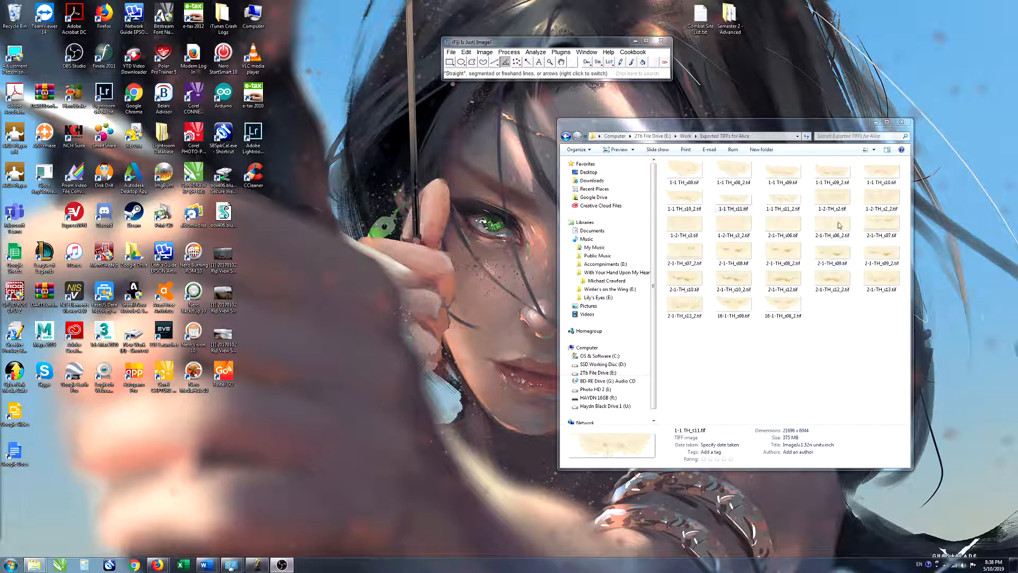
pyautogui.moveTo(751, 188)
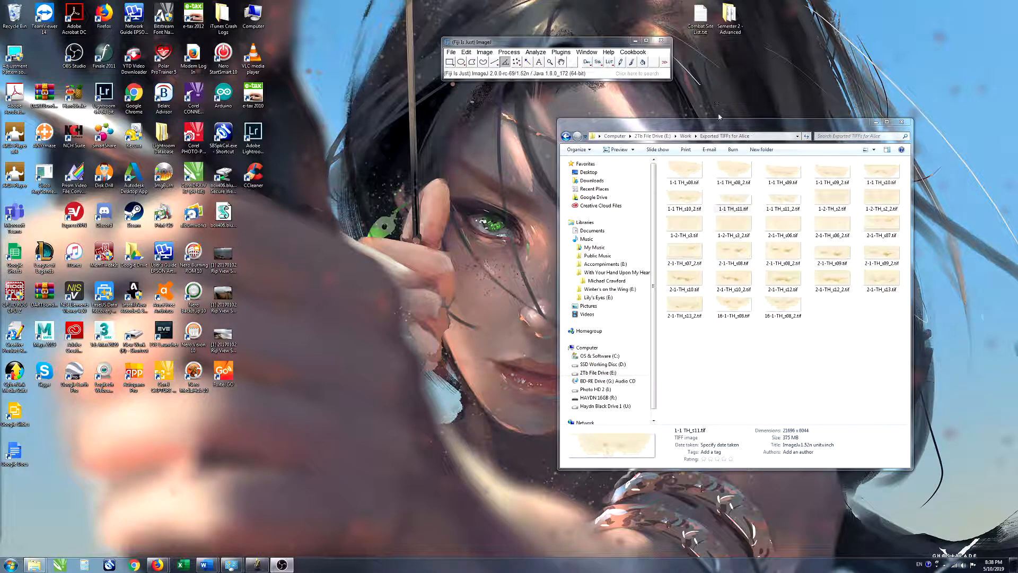
pyautogui.click(732, 199)
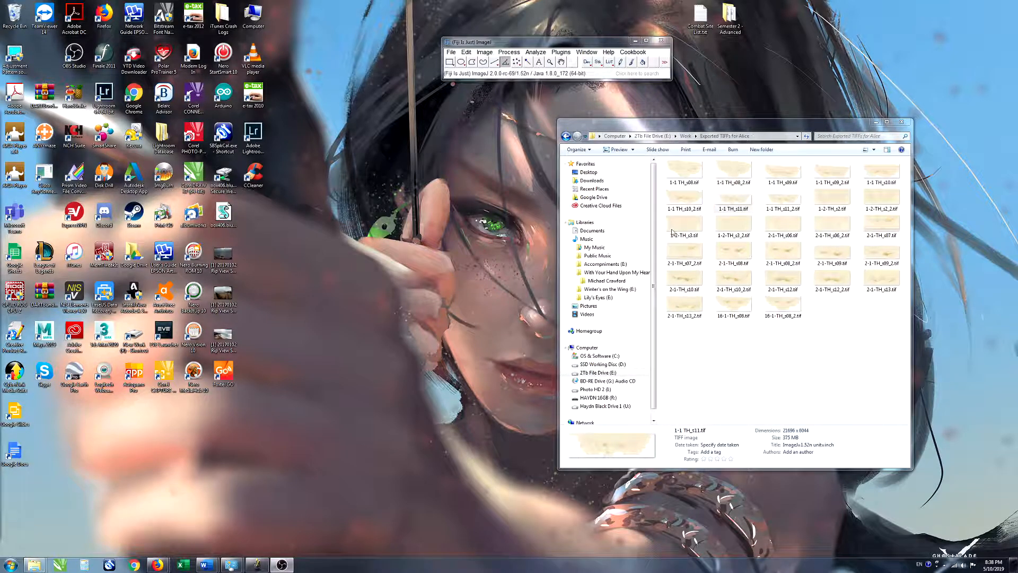
pyautogui.moveTo(950, 218)
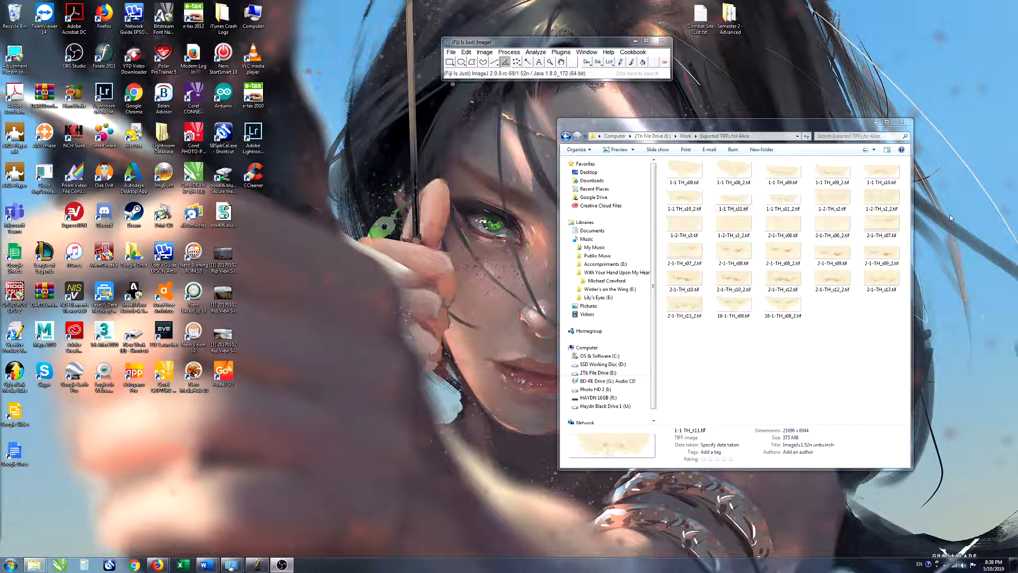
pyautogui.moveTo(888, 291)
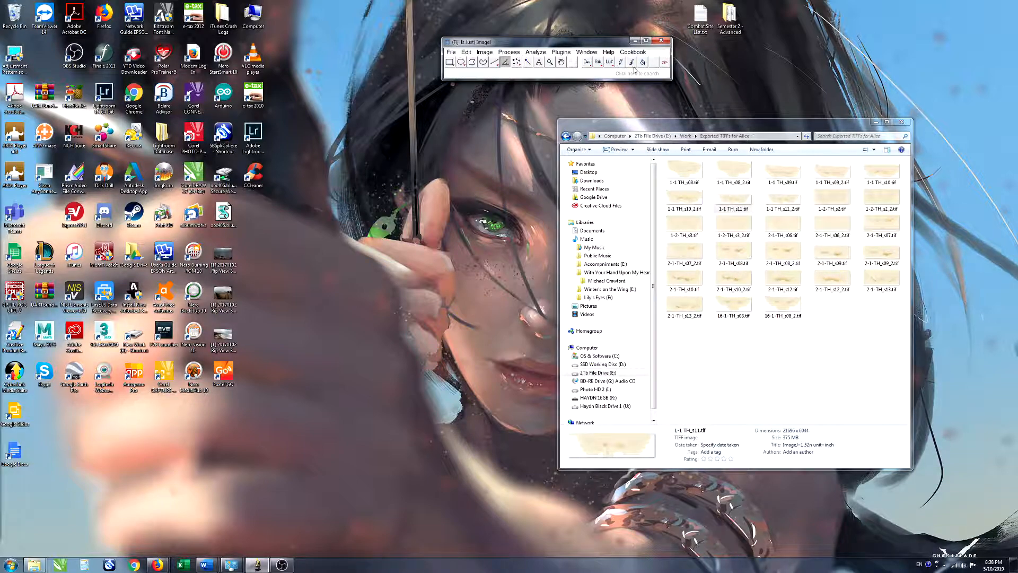
pyautogui.moveTo(561, 61)
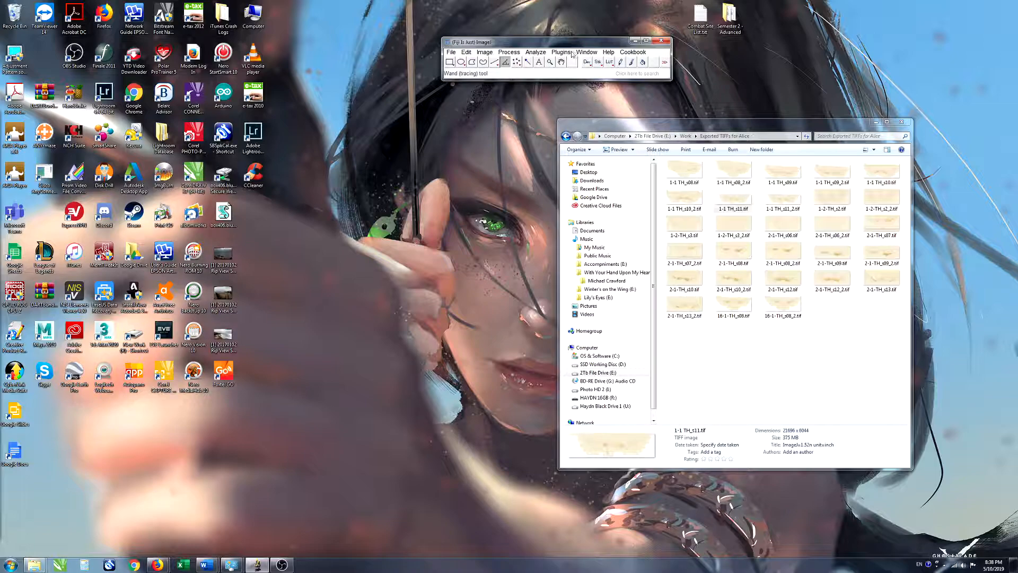
# - Bring up the Batch Process dialog via Process > Batch > Macro
pyautogui.click(509, 52)
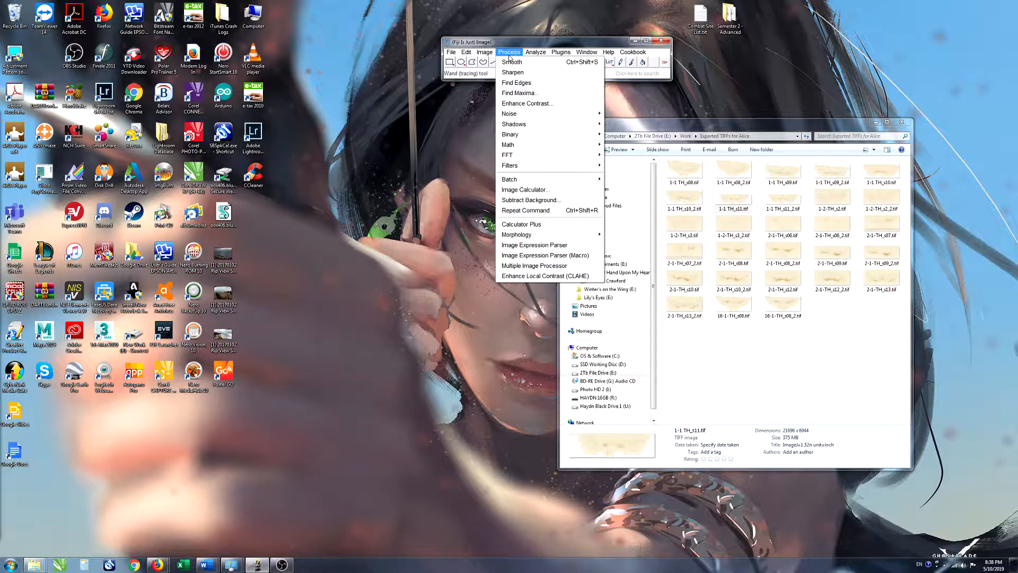
pyautogui.moveTo(510, 135)
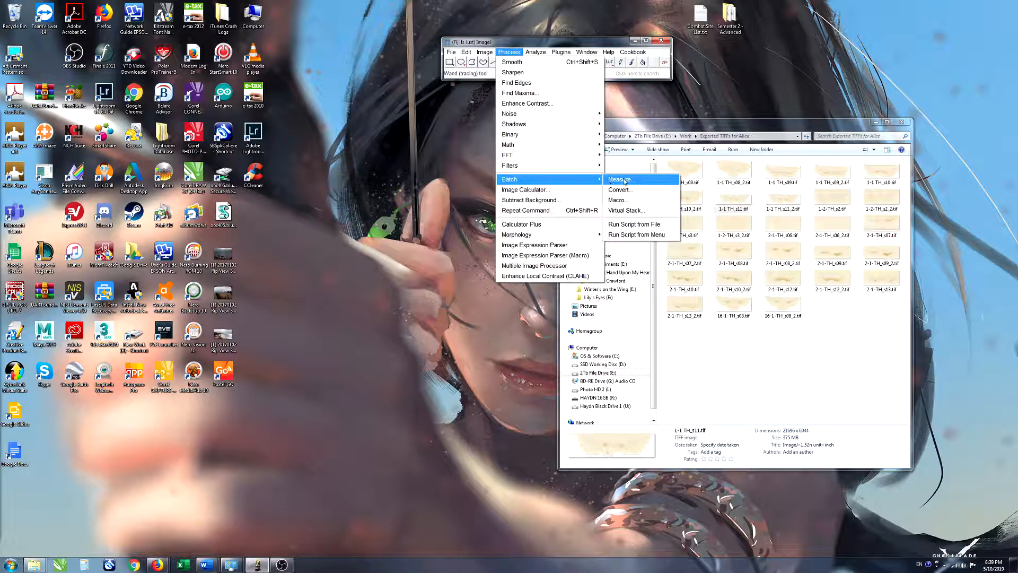
pyautogui.moveTo(630, 200)
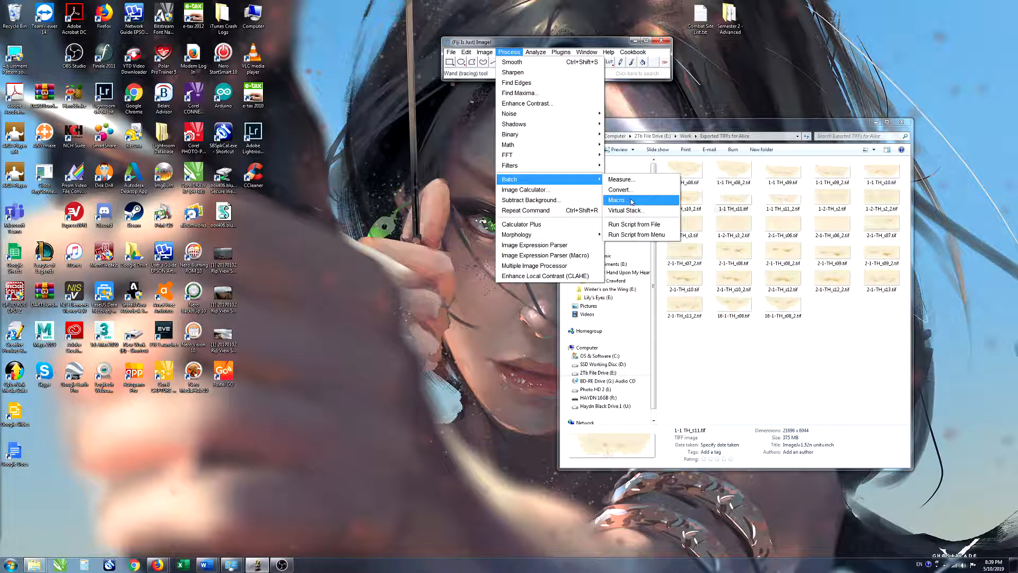
pyautogui.click(616, 199)
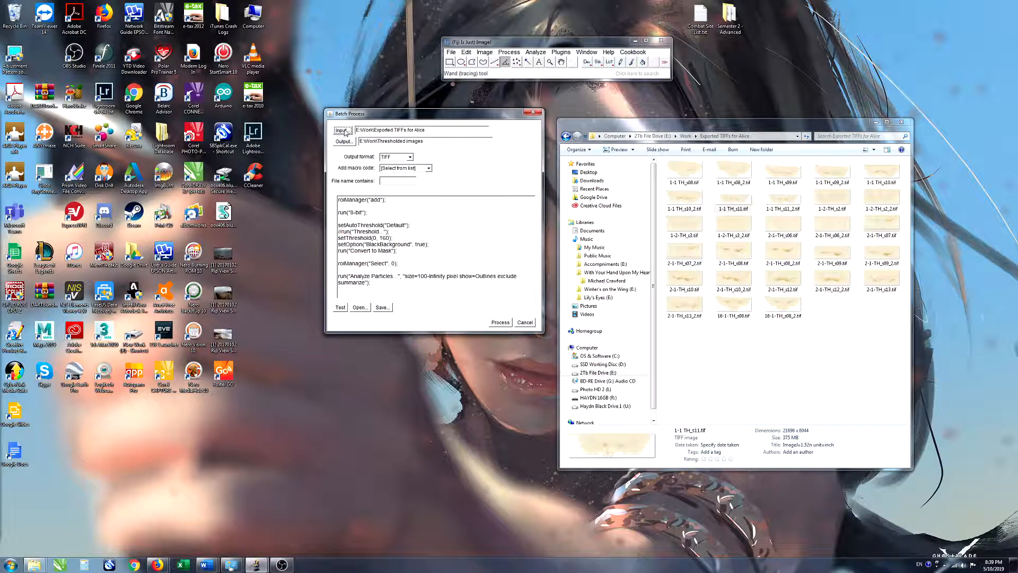
pyautogui.tripleClick(389, 130)
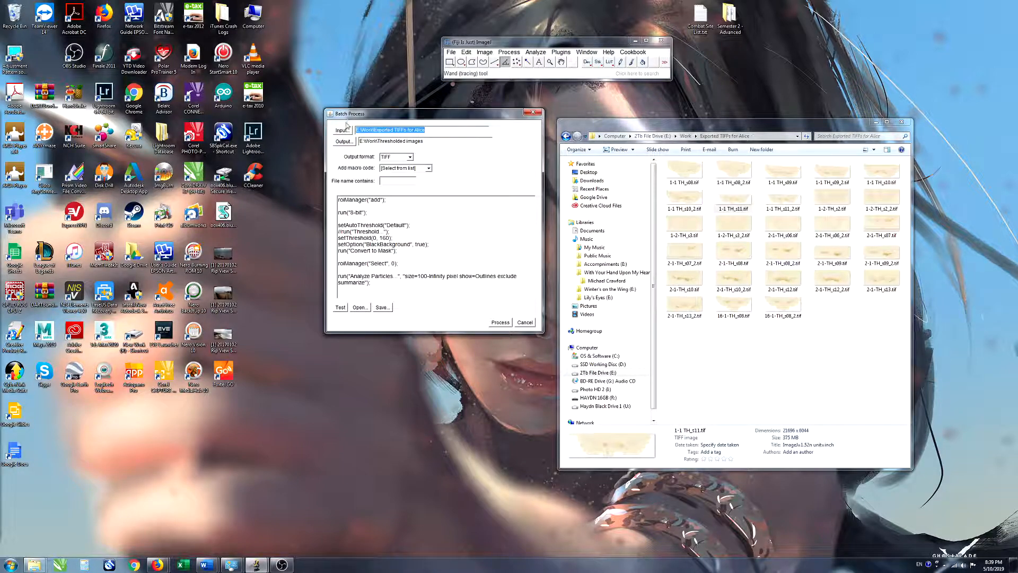
pyautogui.click(733, 201)
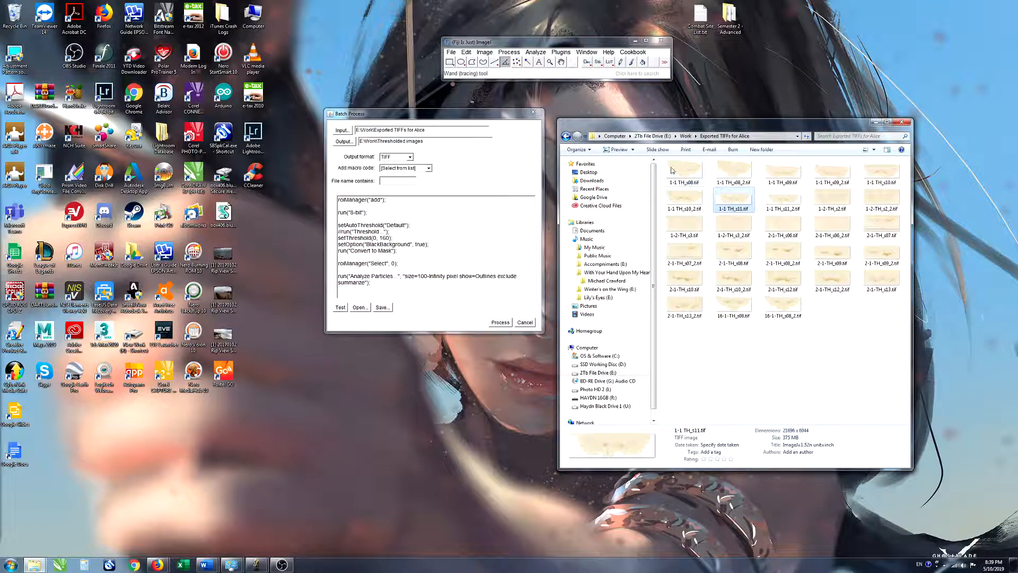
pyautogui.moveTo(809, 170)
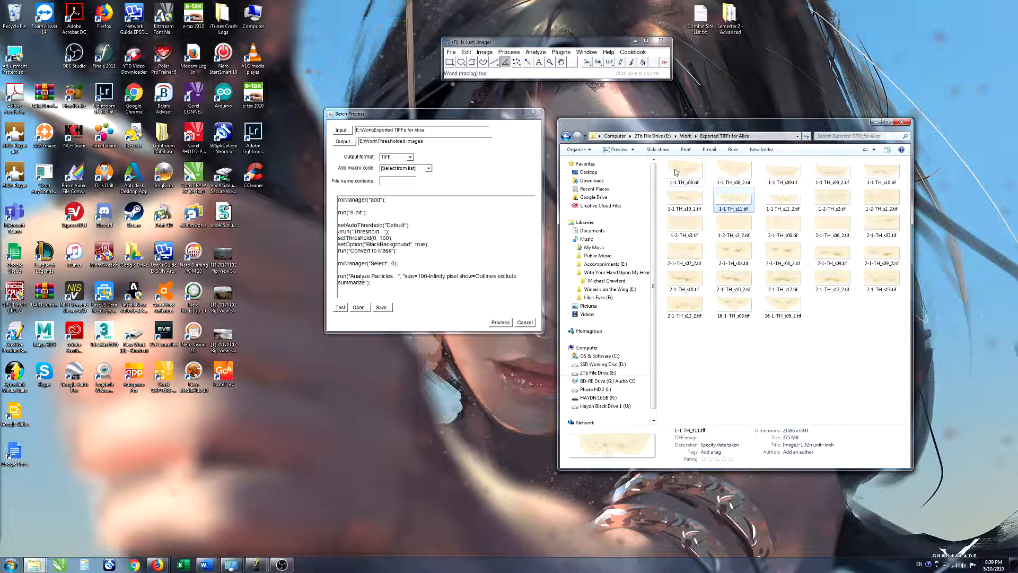
pyautogui.moveTo(727, 158)
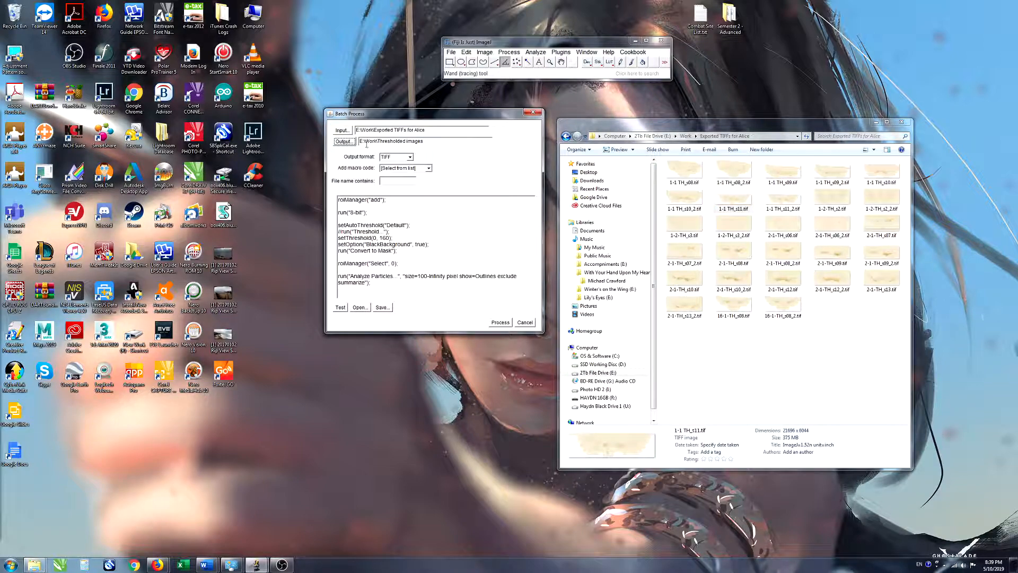
pyautogui.click(343, 141)
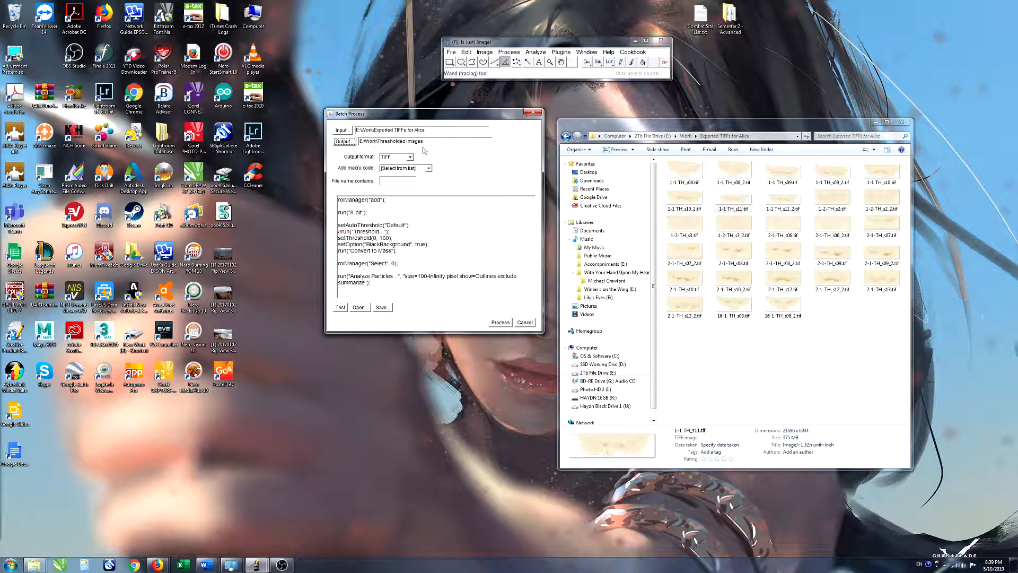
pyautogui.tripleClick(391, 141)
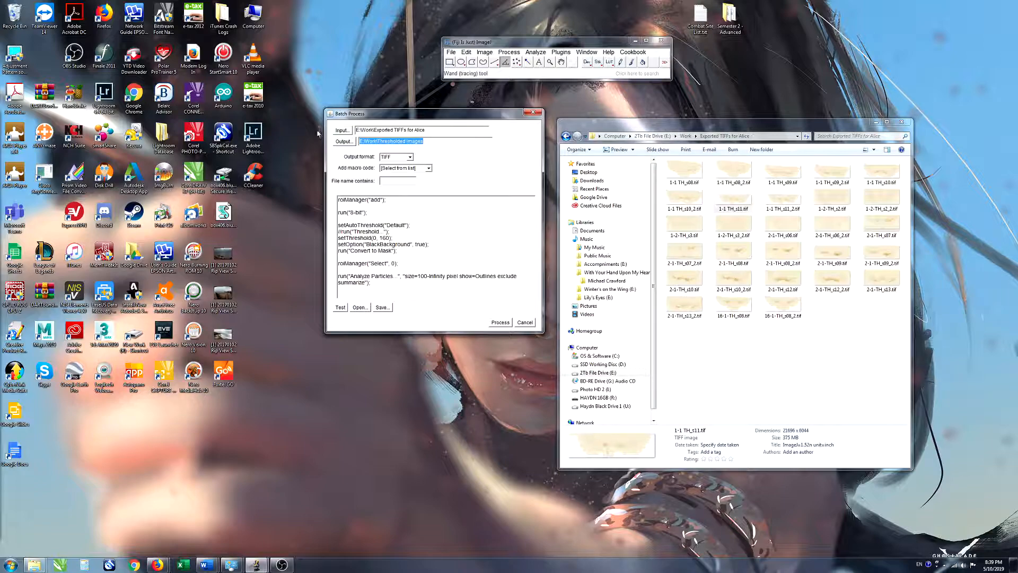
pyautogui.moveTo(450, 167)
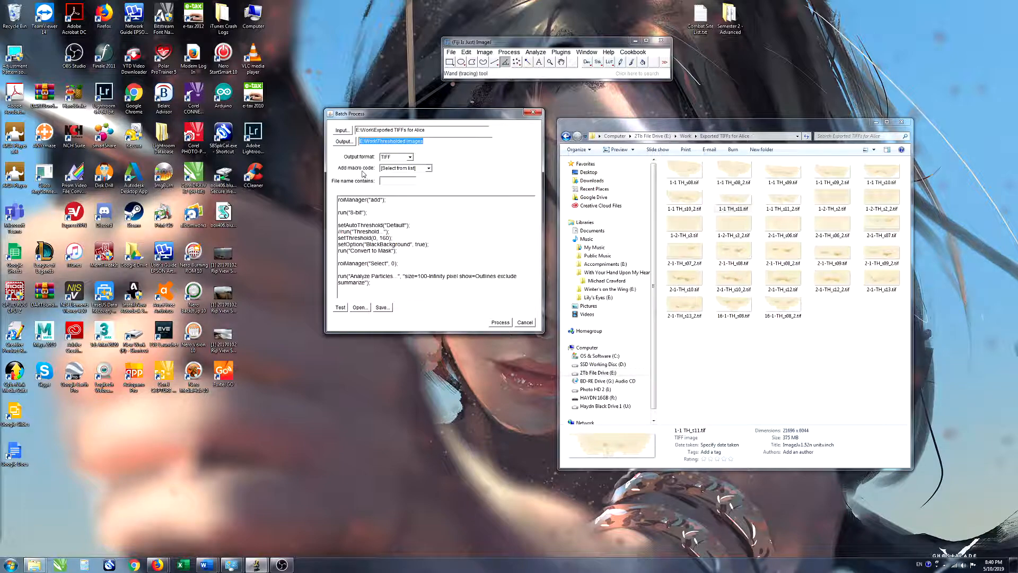
pyautogui.moveTo(343, 190)
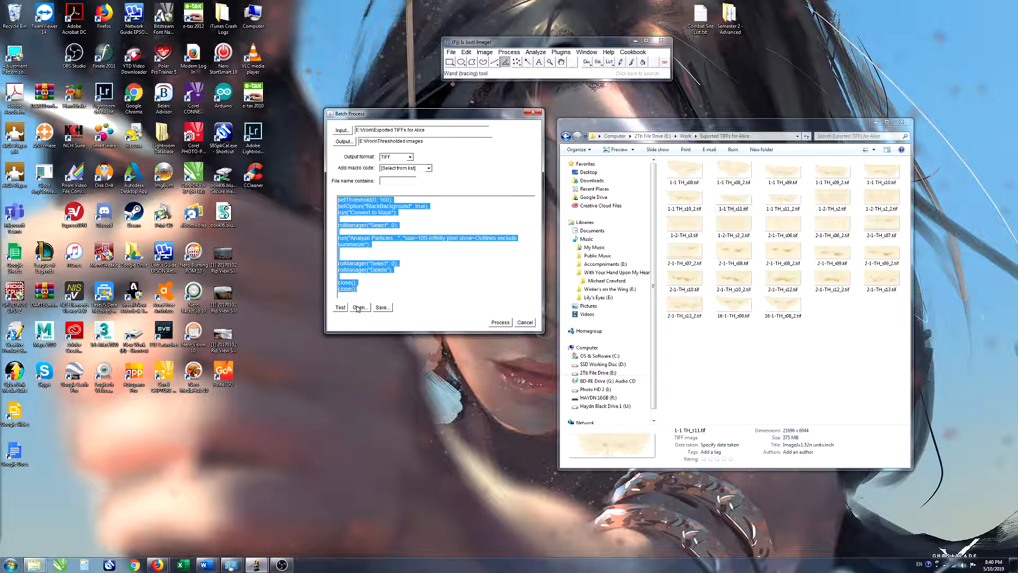
# - Load Nigra_Cell_Counts for Batching.ijm into the batch dialog and start processing
pyautogui.click(360, 307)
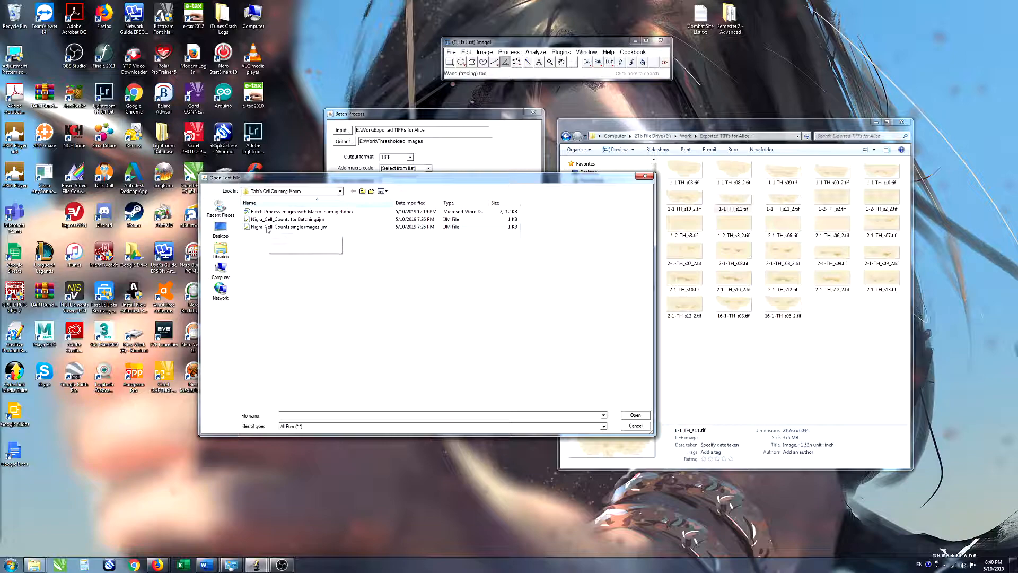
pyautogui.moveTo(288, 227)
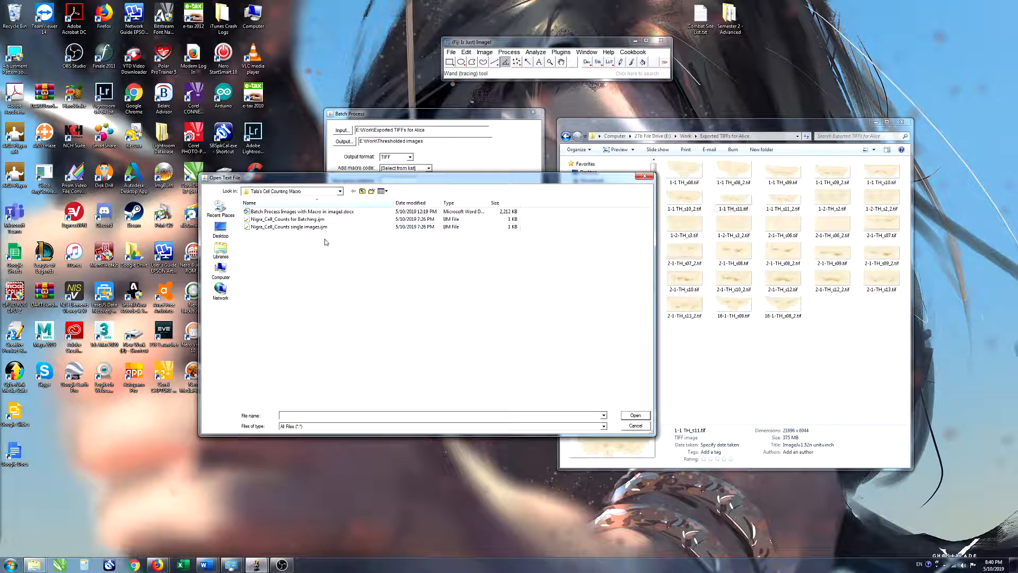
pyautogui.click(288, 218)
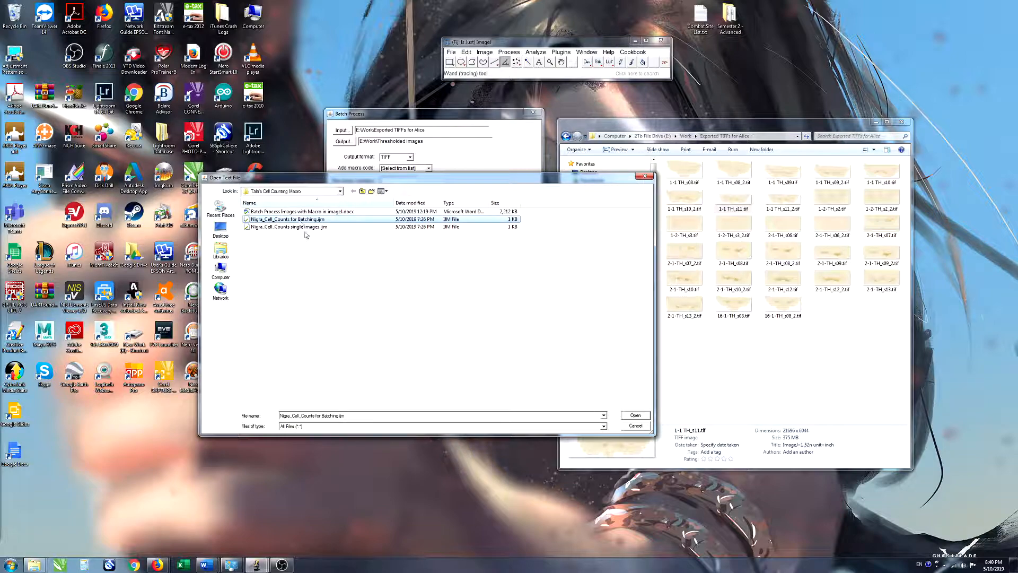
pyautogui.click(634, 414)
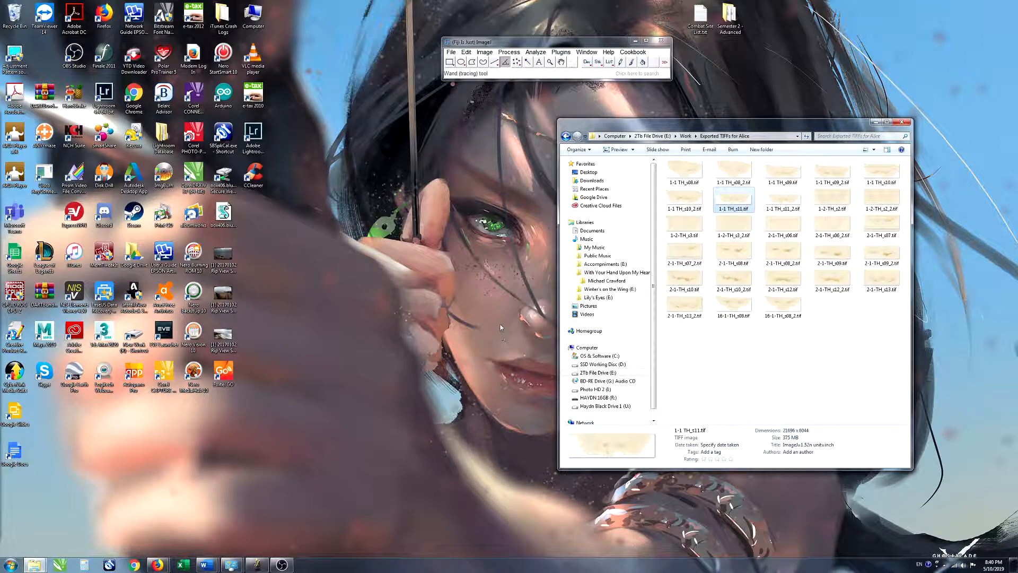
pyautogui.moveTo(533, 109)
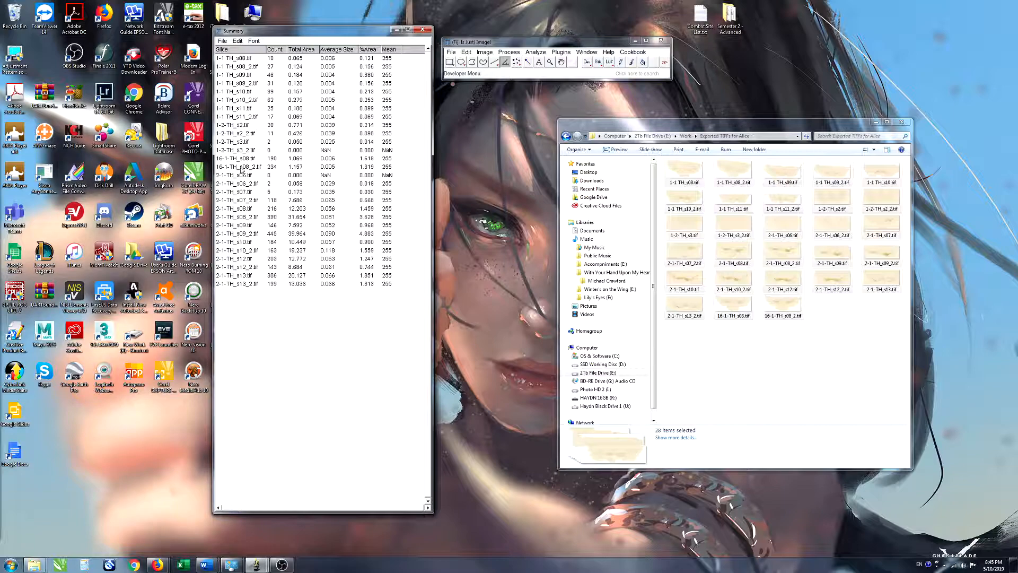
pyautogui.moveTo(369, 289)
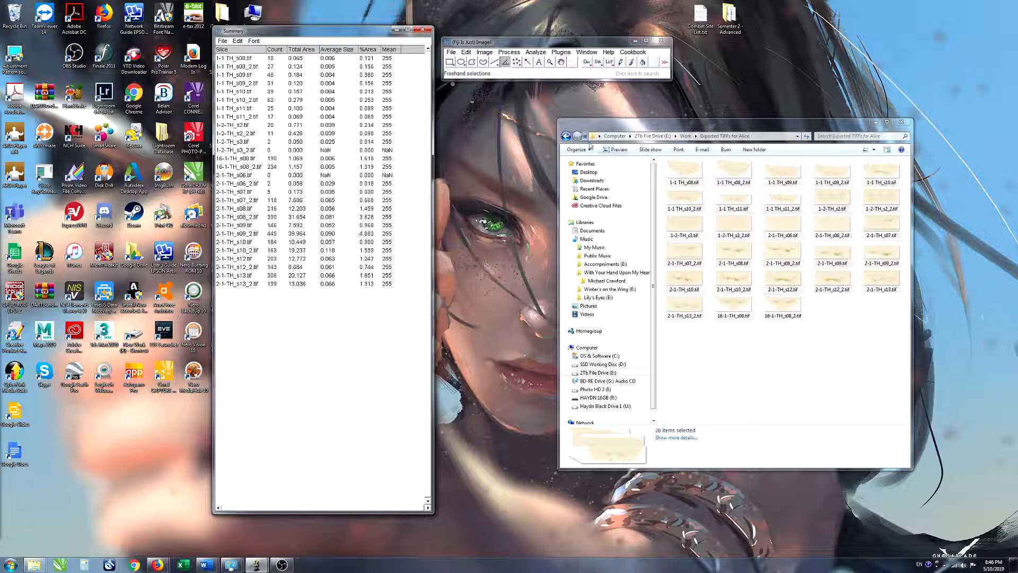
pyautogui.moveTo(474, 183)
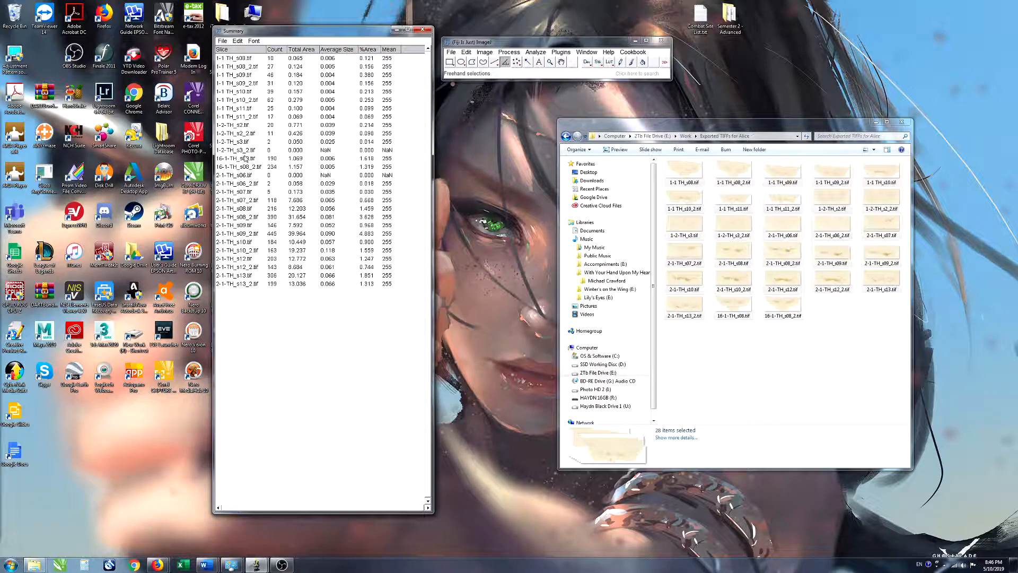
pyautogui.click(248, 149)
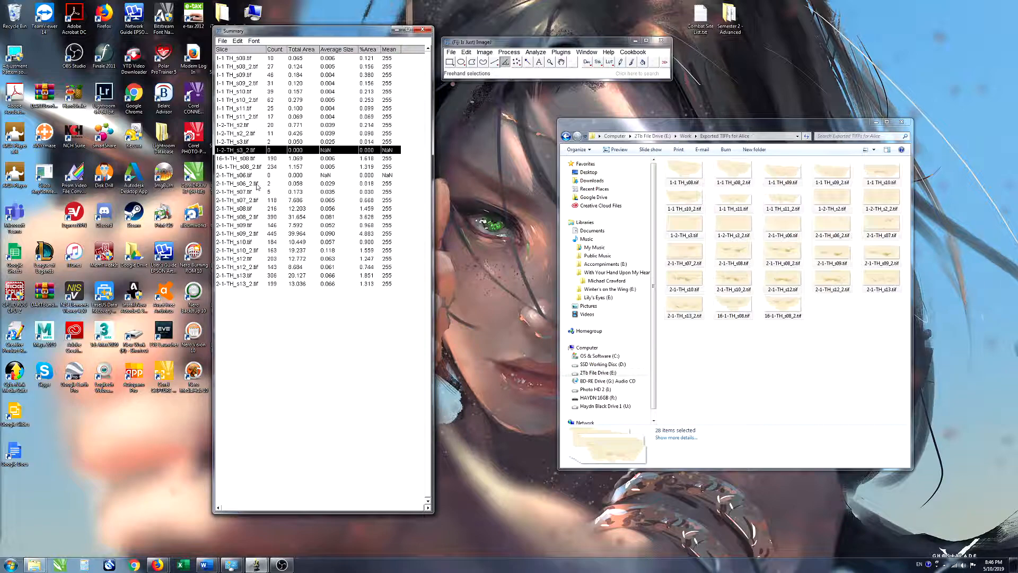
pyautogui.click(260, 175)
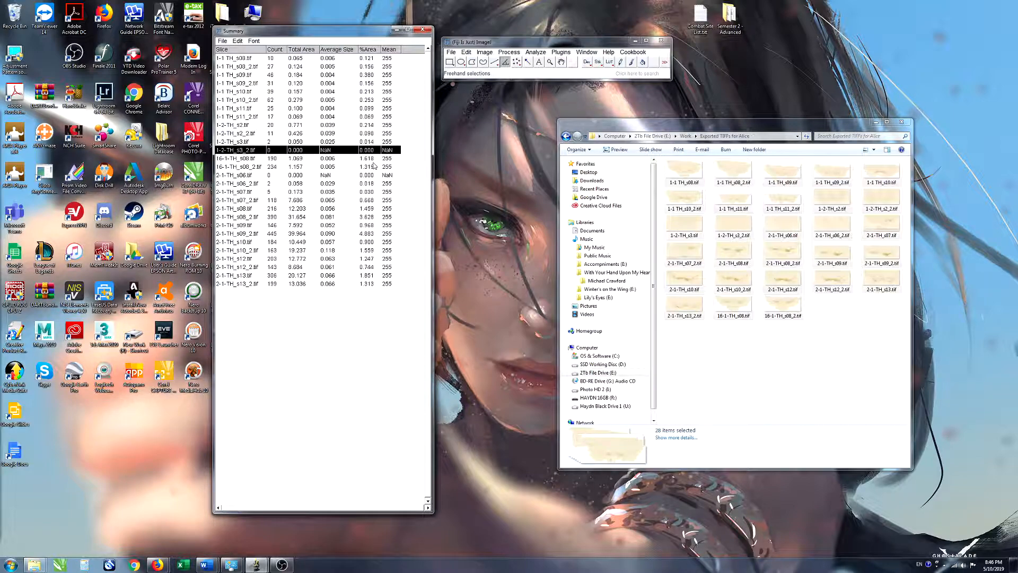
pyautogui.moveTo(325, 189)
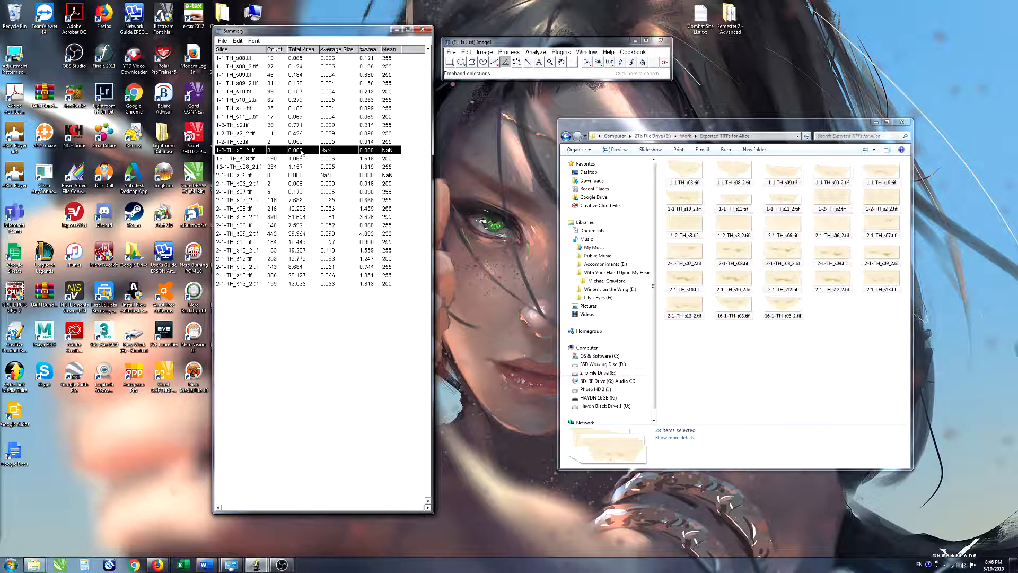
pyautogui.moveTo(342, 140)
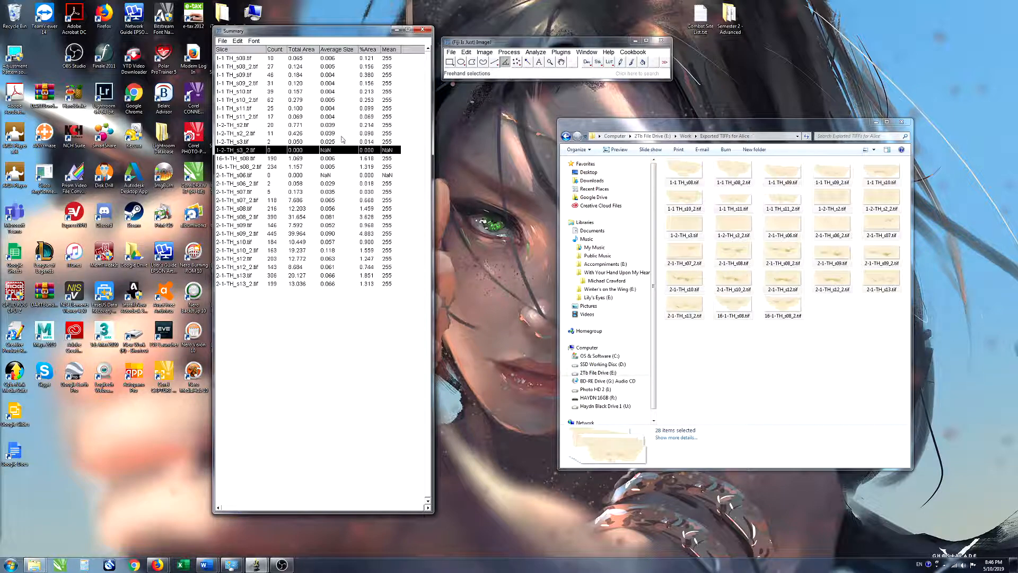